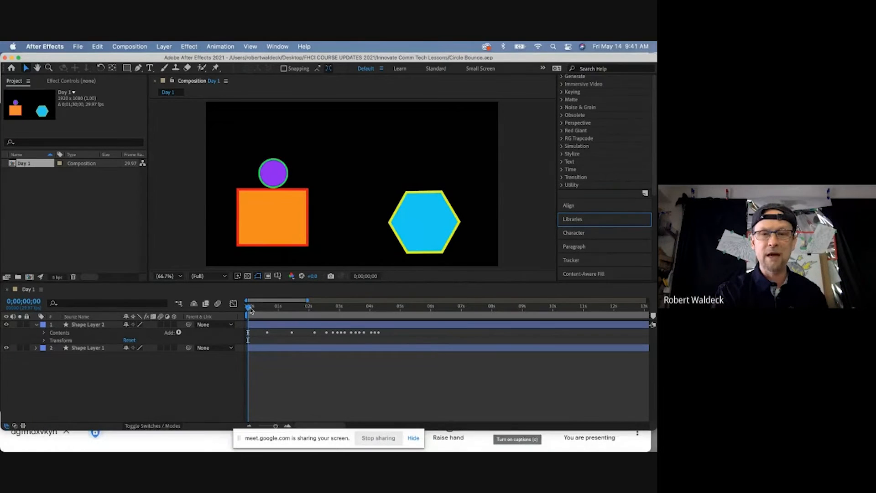
Step: Create the new 1920×1080 composition Shape Animation 2 by confirming its settings
{"action": "left_click_drag", "start_coordinate": [248, 307], "coordinate": [275, 308]}
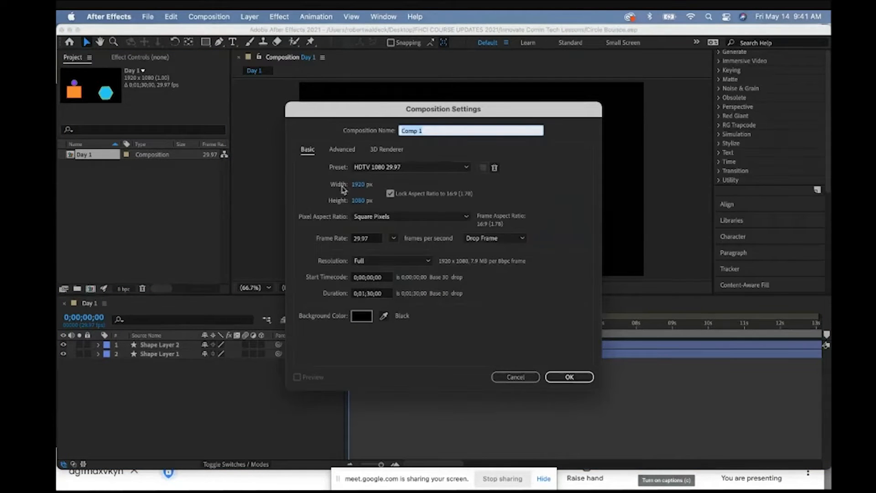
{"action": "left_click", "coordinate": [569, 377]}
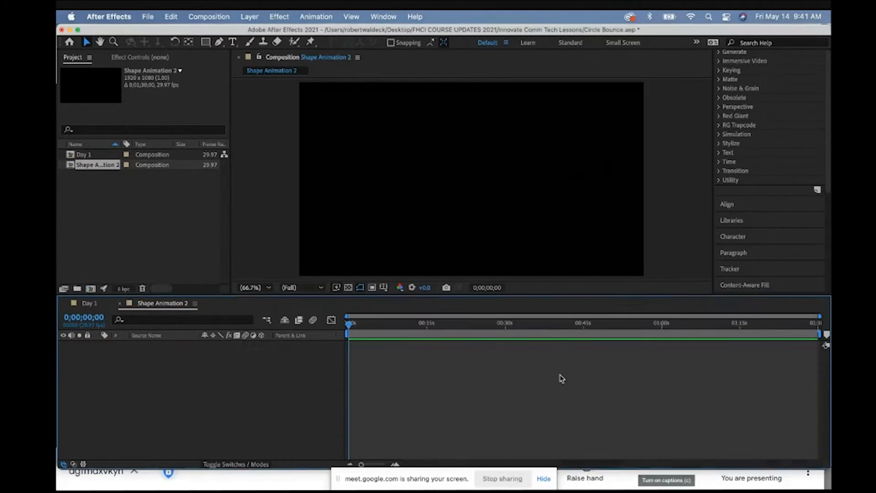
{"action": "mouse_move", "coordinate": [143, 184]}
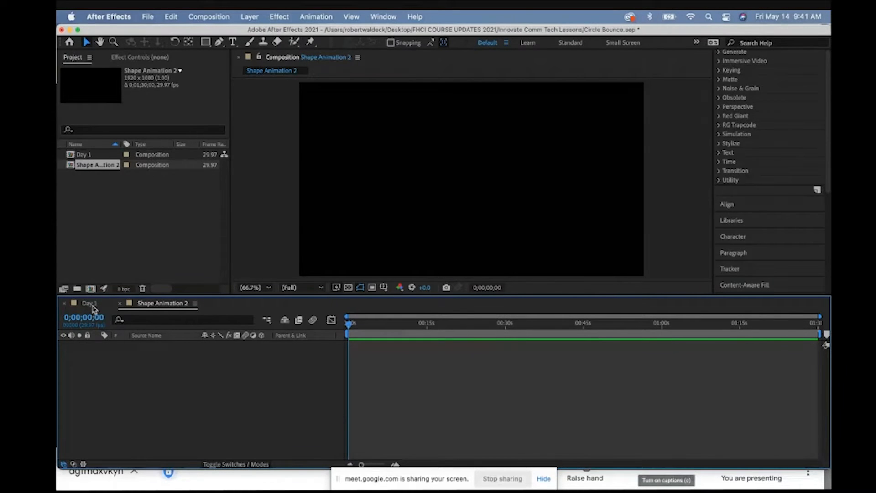
Step: Switch between the Day 1 and Shape Animation 2 compositions, ending on the empty new one
{"action": "left_click", "coordinate": [84, 154]}
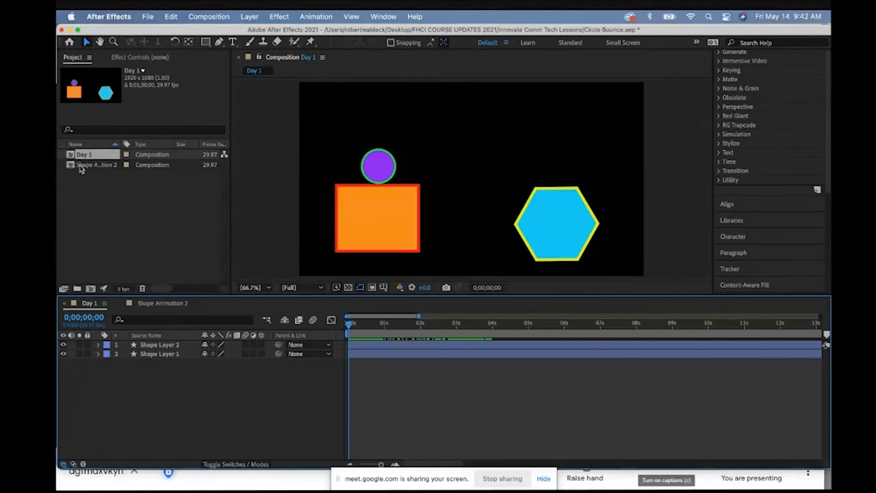
{"action": "double_click", "coordinate": [97, 165]}
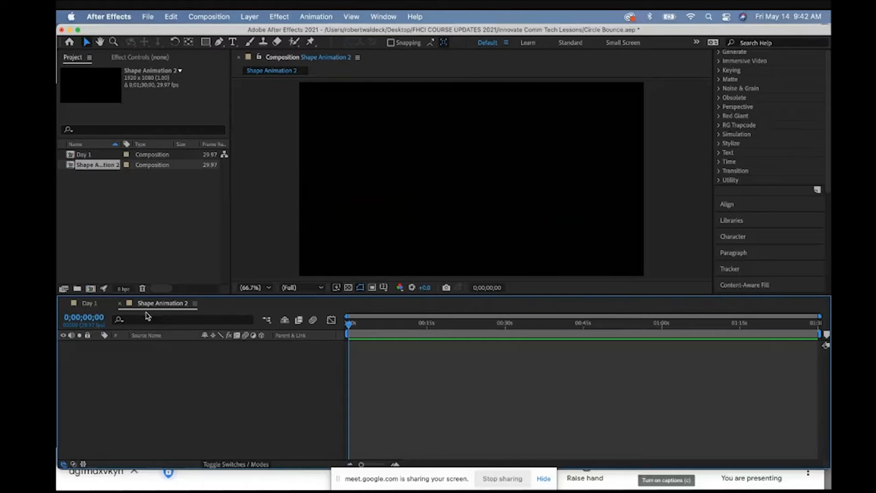
{"action": "mouse_move", "coordinate": [237, 343]}
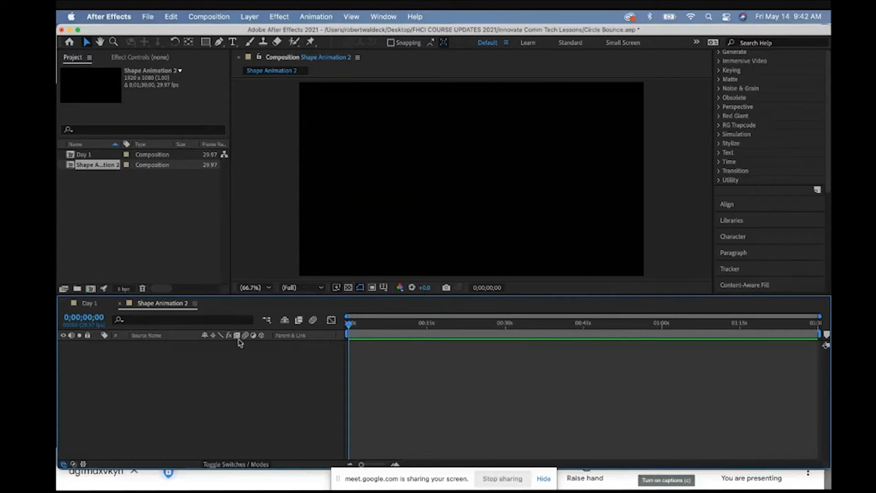
{"action": "left_click", "coordinate": [89, 303]}
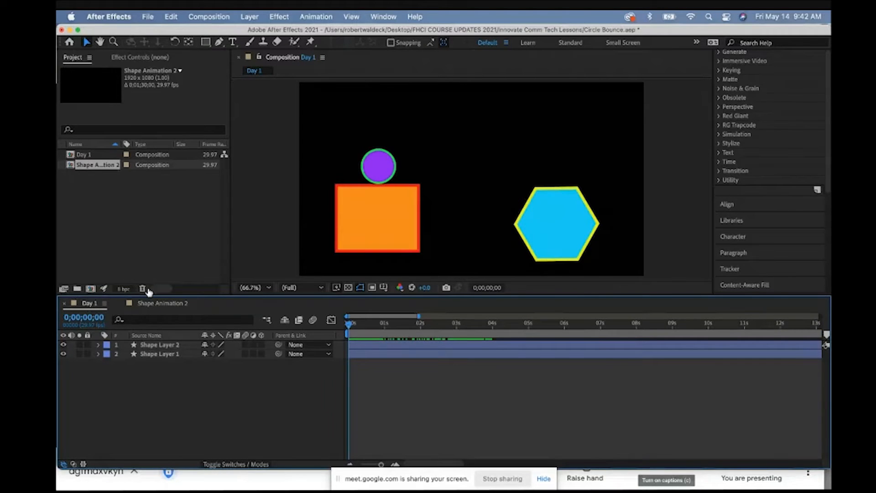
{"action": "left_click", "coordinate": [163, 303]}
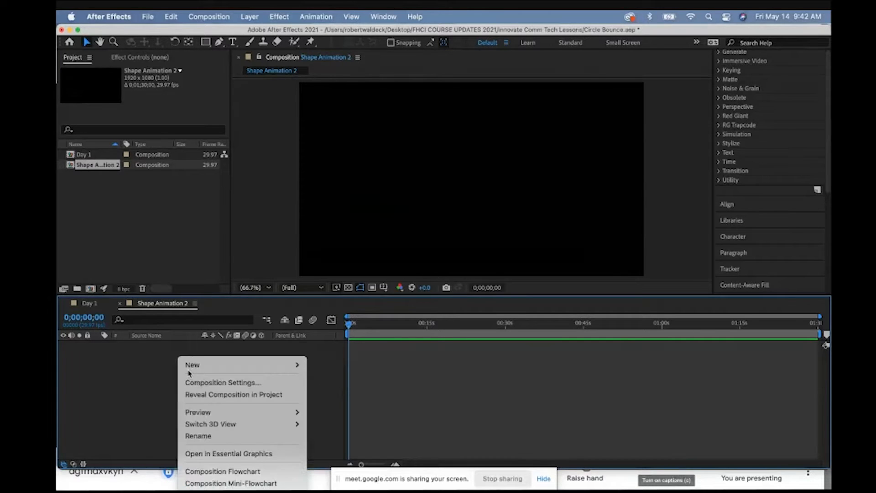
{"action": "mouse_move", "coordinate": [193, 364]}
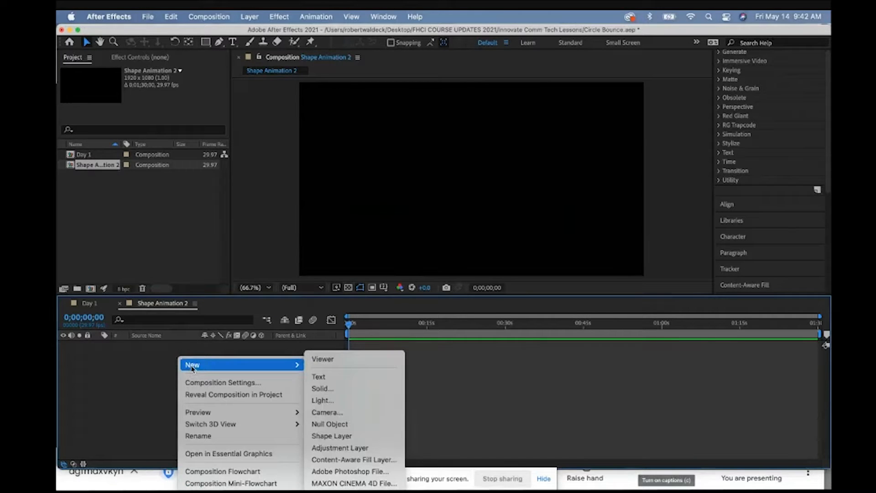
{"action": "mouse_move", "coordinate": [331, 436]}
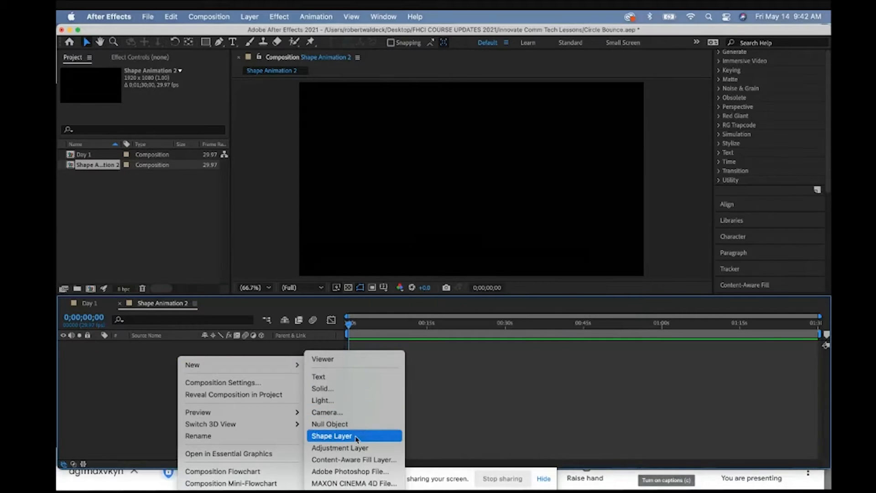
Step: Add an empty Shape Layer 1 to the composition from the timeline's New menu
{"action": "left_click", "coordinate": [332, 435]}
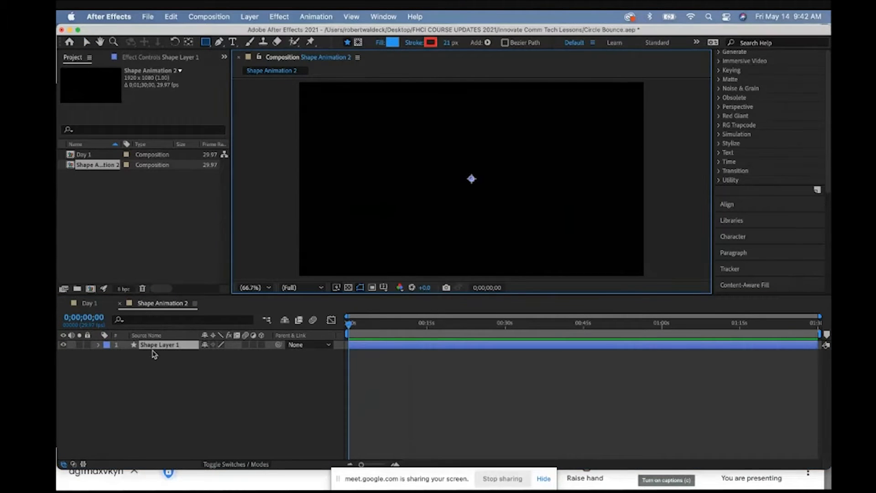
{"action": "left_click", "coordinate": [205, 42]}
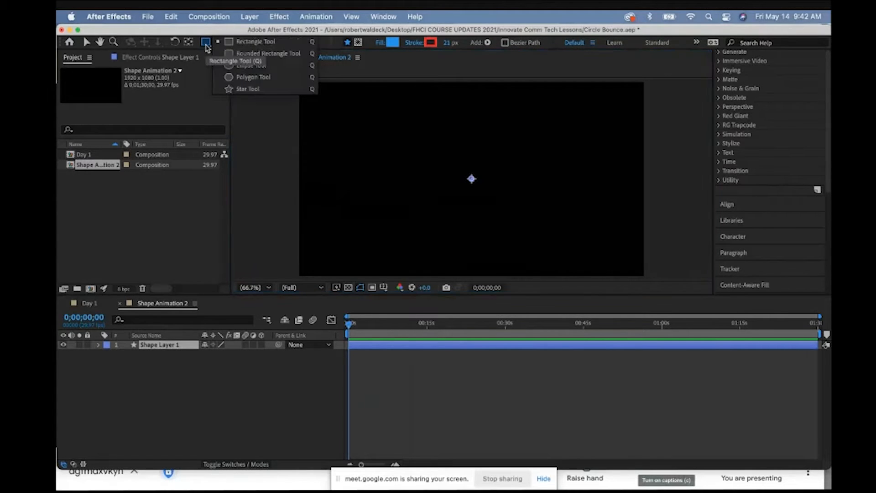
{"action": "mouse_move", "coordinate": [241, 55]}
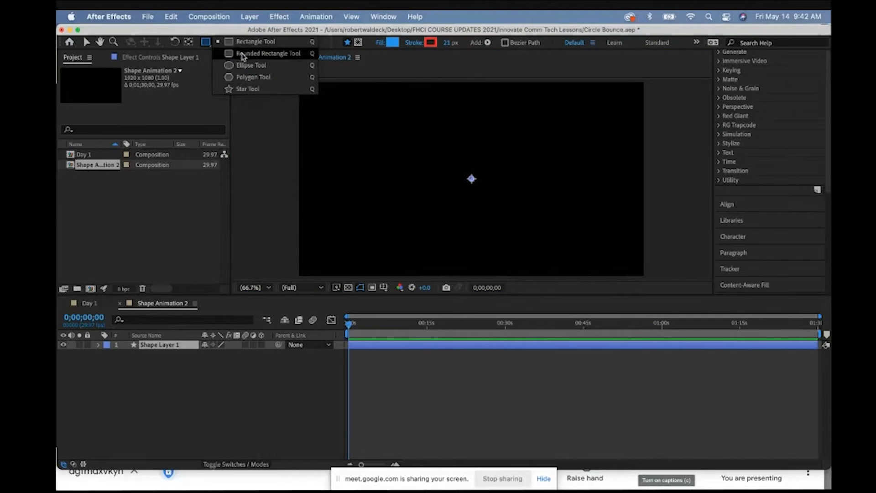
{"action": "mouse_move", "coordinate": [255, 41]}
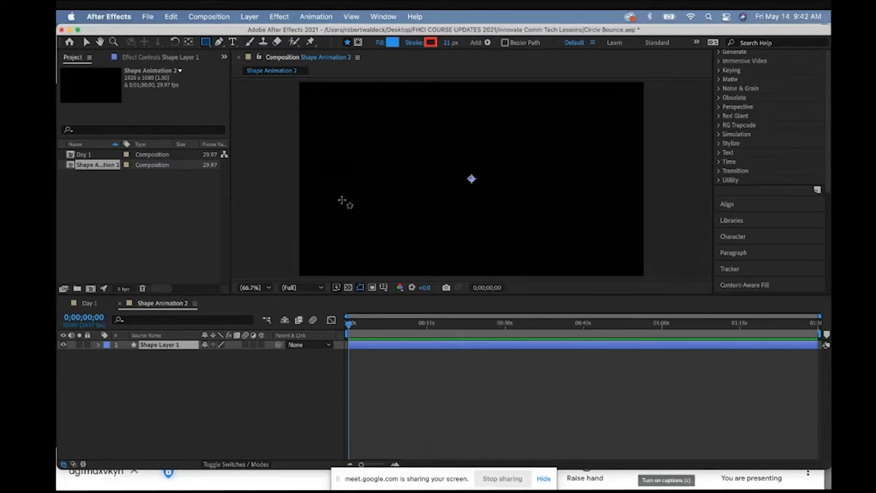
Step: Draw a blue rectangle in the lower left and stretch it wider with the selection tool
{"action": "left_click_drag", "start_coordinate": [326, 185], "coordinate": [429, 271]}
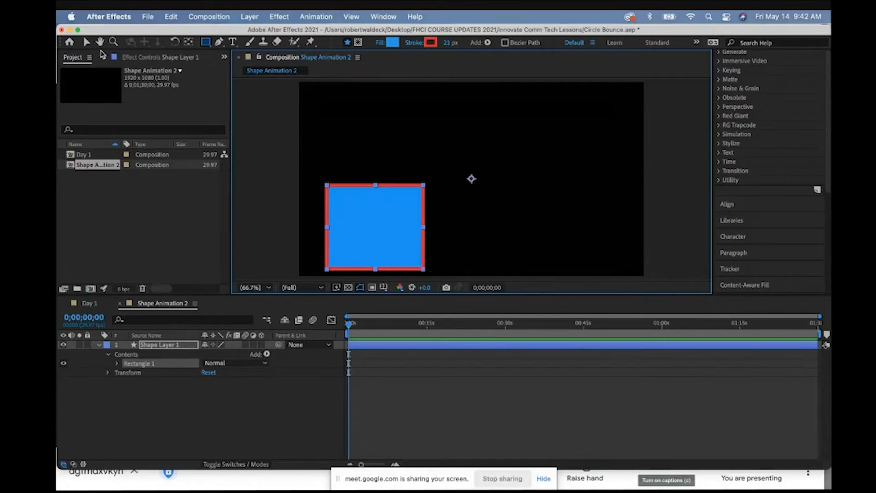
{"action": "left_click", "coordinate": [87, 42]}
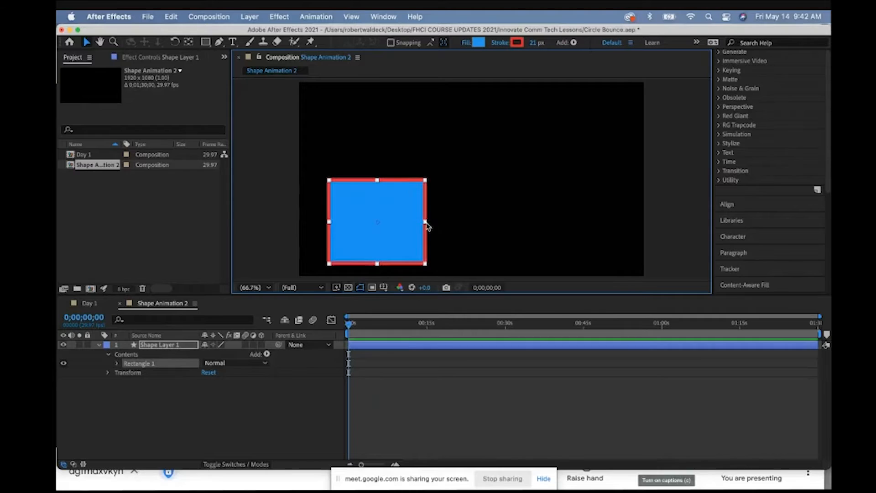
{"action": "left_click_drag", "start_coordinate": [424, 221], "coordinate": [444, 223]}
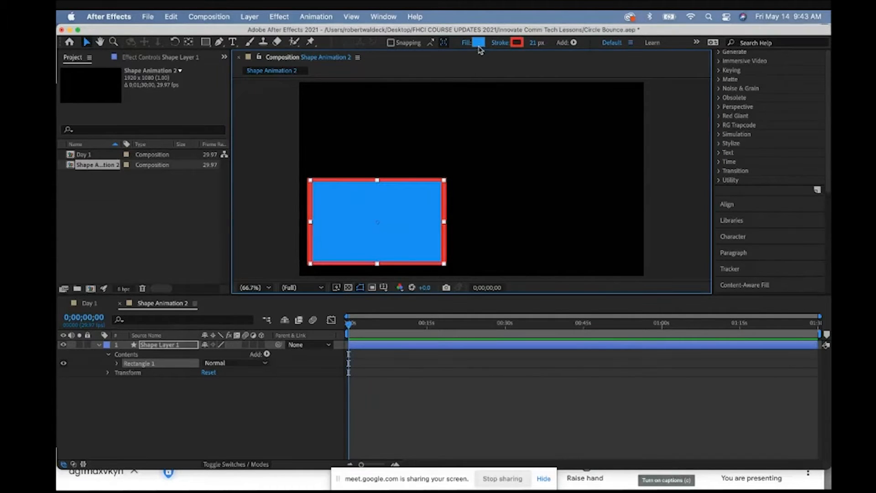
Step: Recolour the rectangle's fill to solid teal after trying a radial gradient
{"action": "left_click", "coordinate": [479, 42]}
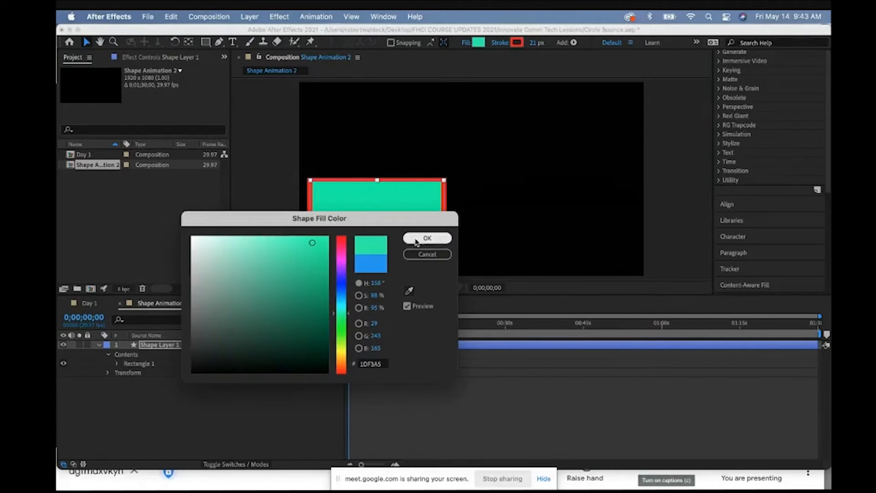
{"action": "left_click", "coordinate": [427, 238]}
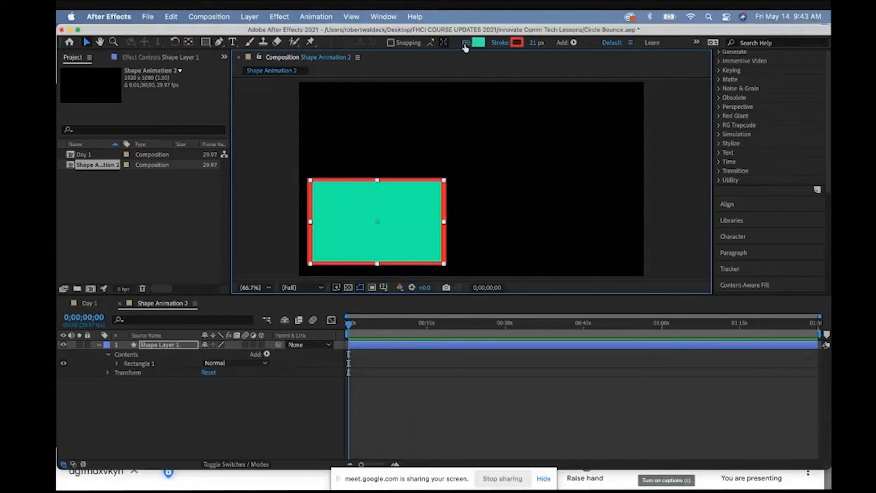
{"action": "left_click", "coordinate": [466, 43]}
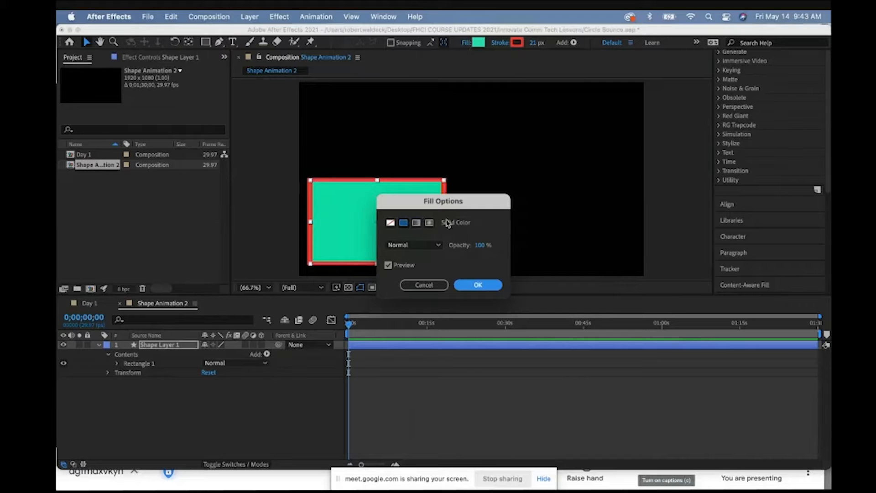
{"action": "left_click", "coordinate": [428, 222]}
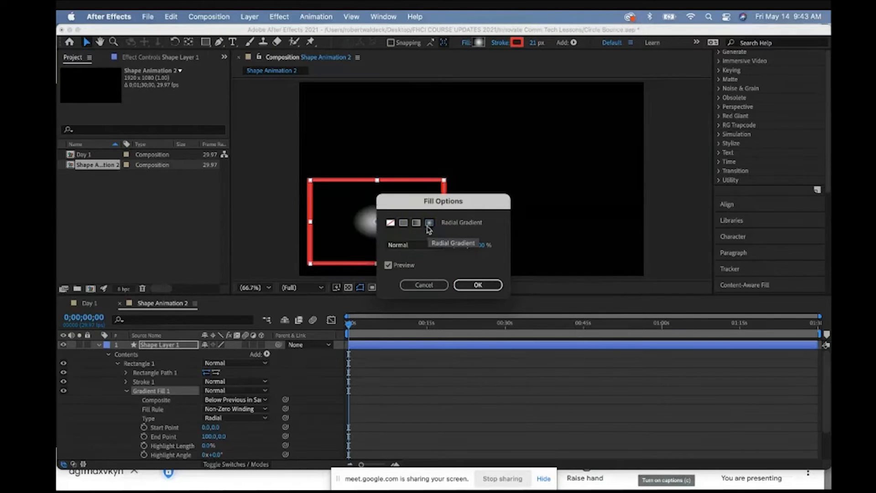
{"action": "left_click", "coordinate": [404, 222]}
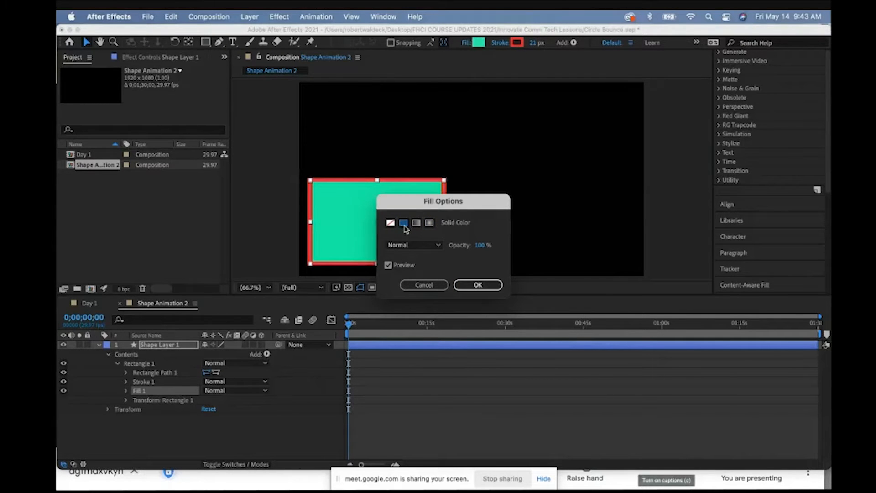
{"action": "left_click", "coordinate": [477, 284]}
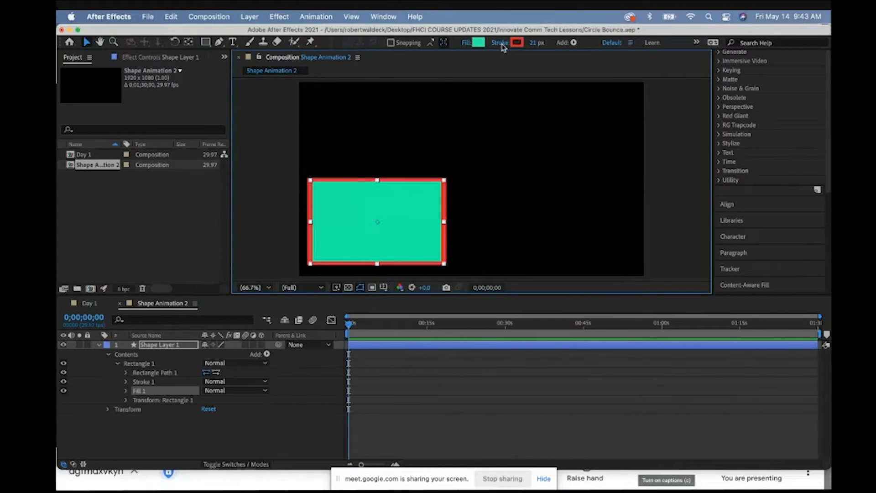
Step: Set the rectangle's stroke to a solid light blue colour
{"action": "left_click", "coordinate": [517, 43]}
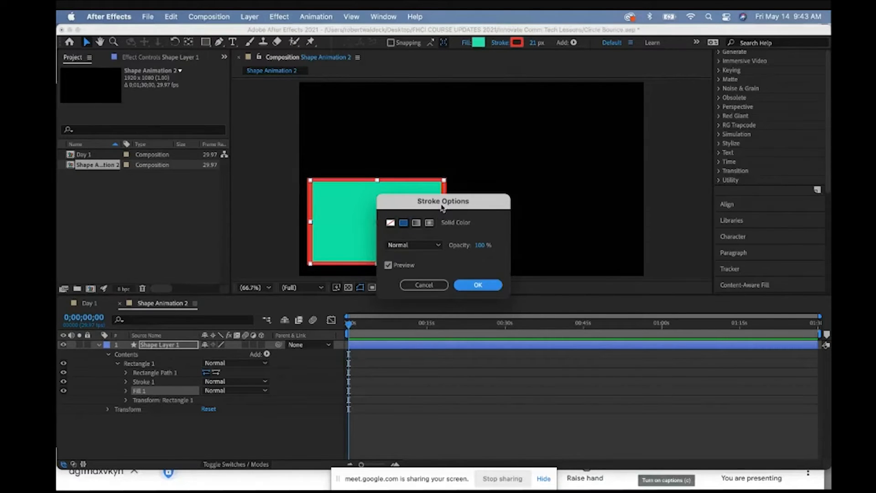
{"action": "left_click", "coordinate": [403, 223]}
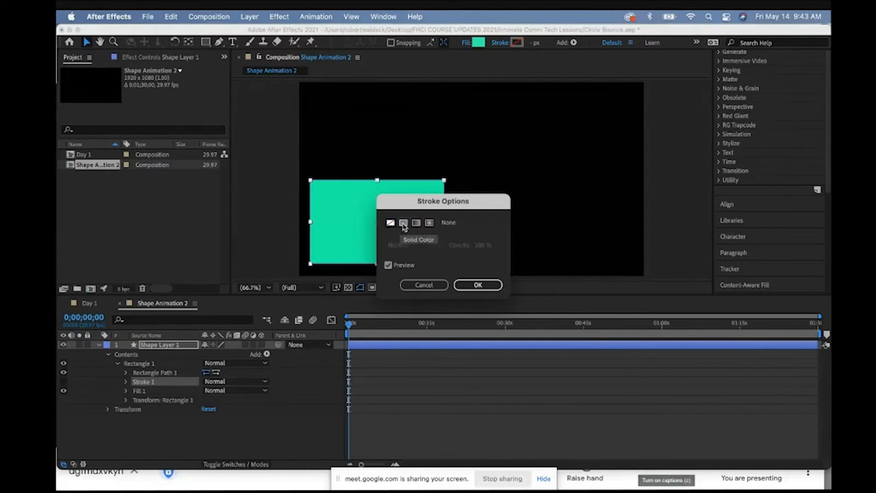
{"action": "left_click", "coordinate": [402, 223]}
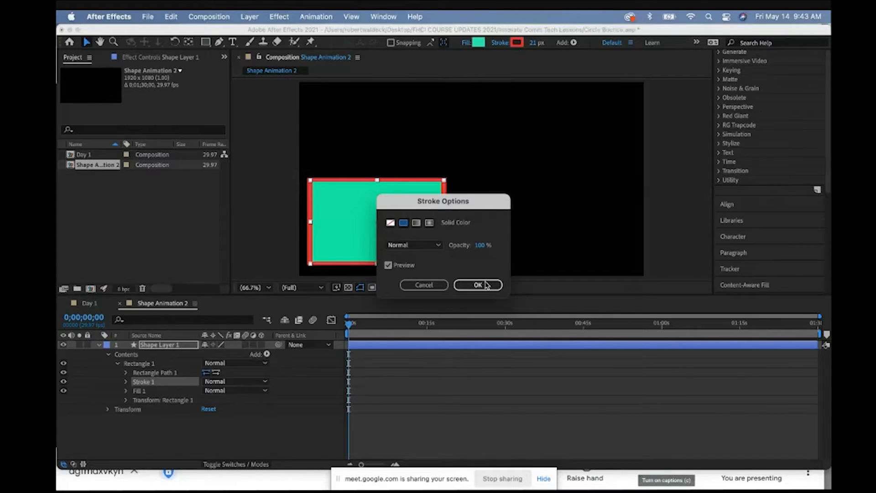
{"action": "left_click", "coordinate": [403, 222]}
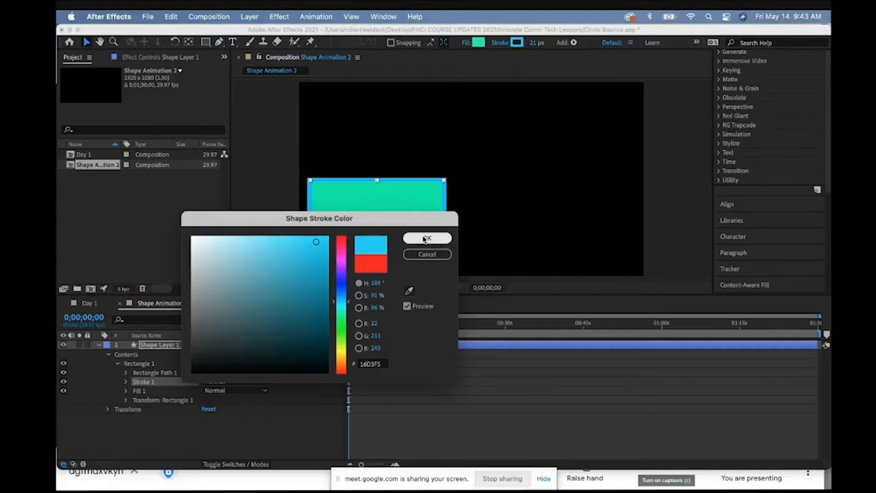
{"action": "left_click", "coordinate": [427, 238]}
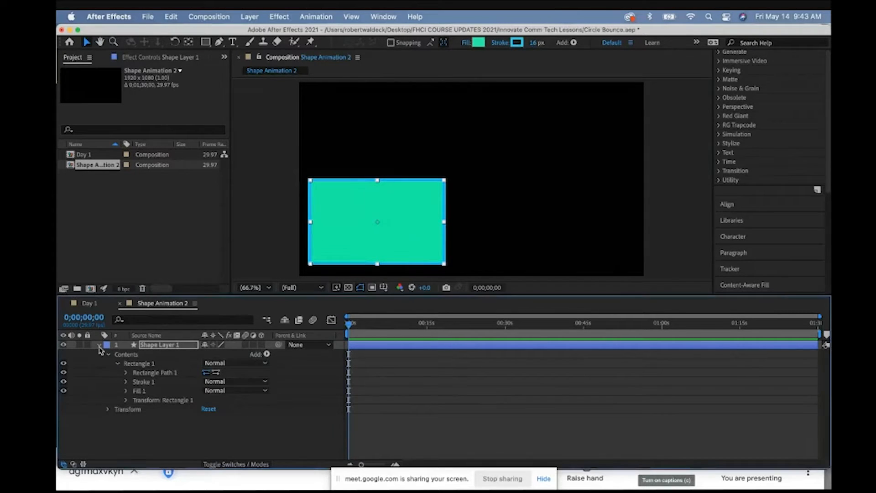
Step: Collapse and tidy the shape layer's property groups in the timeline
{"action": "left_click", "coordinate": [100, 345]}
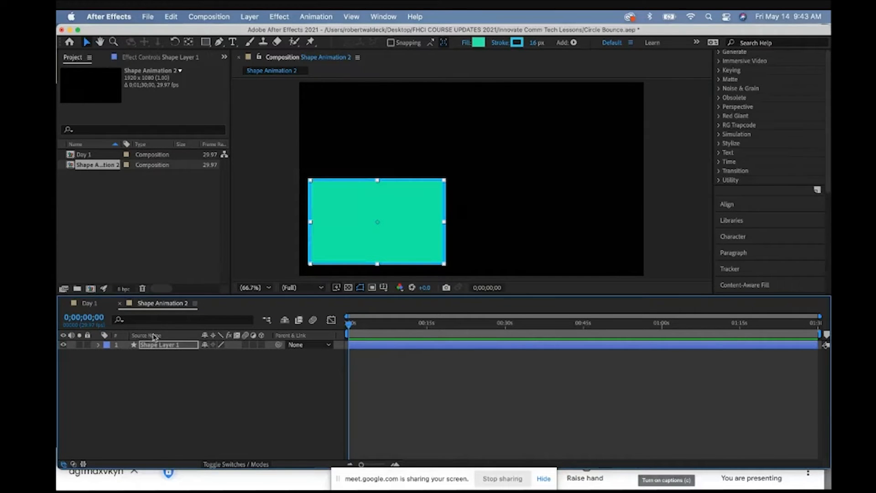
{"action": "left_click", "coordinate": [99, 344]}
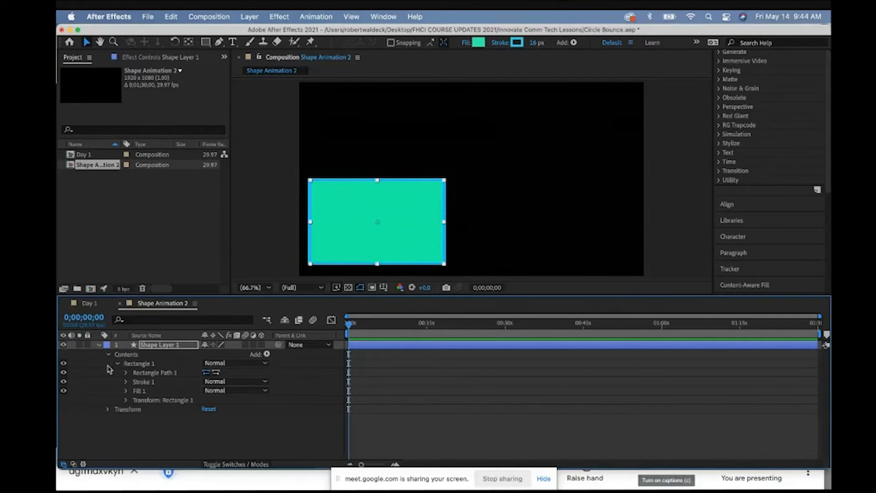
{"action": "left_click", "coordinate": [118, 363]}
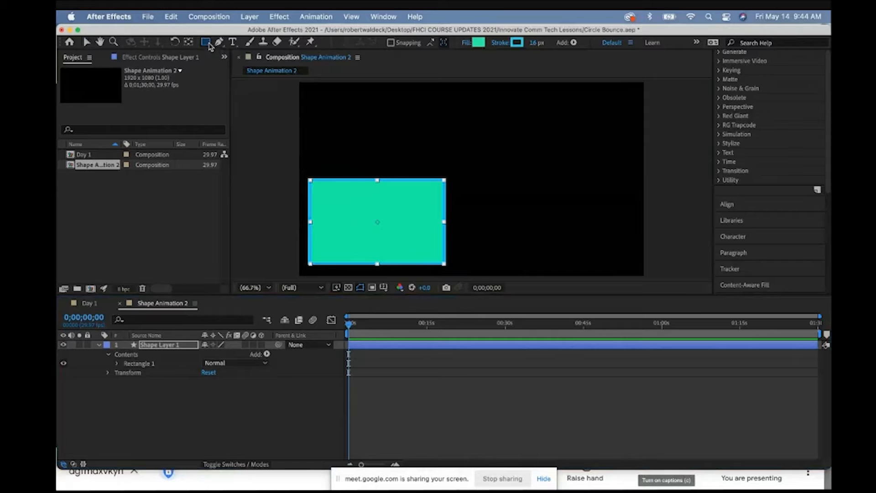
Step: Draw an octagon with the Polystar tool beside the rectangle and give it an orange fill
{"action": "left_click", "coordinate": [206, 42]}
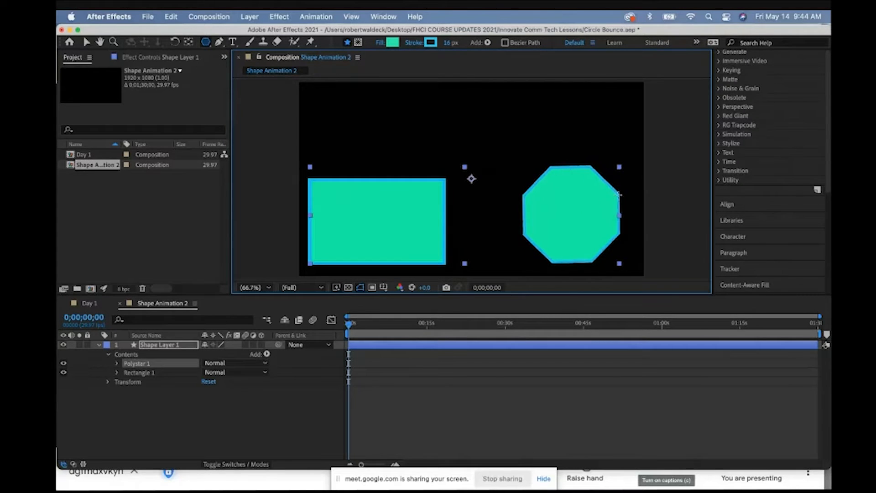
{"action": "left_click", "coordinate": [393, 43]}
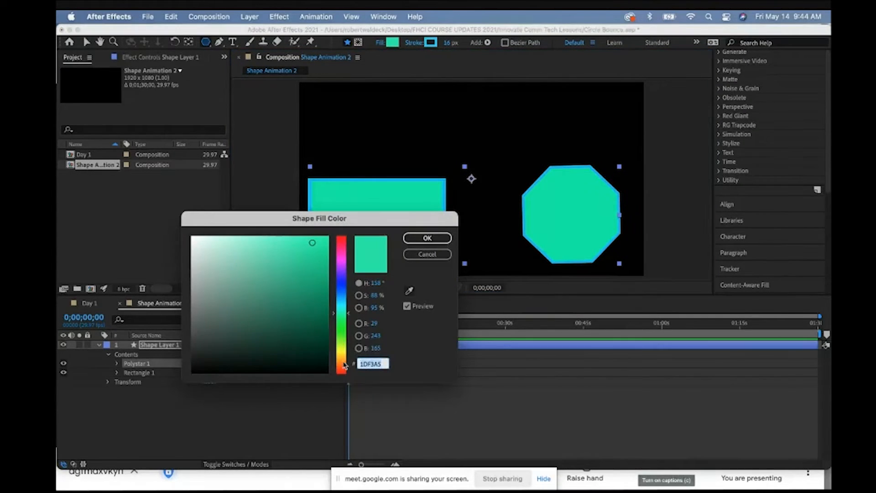
{"action": "left_click", "coordinate": [426, 238]}
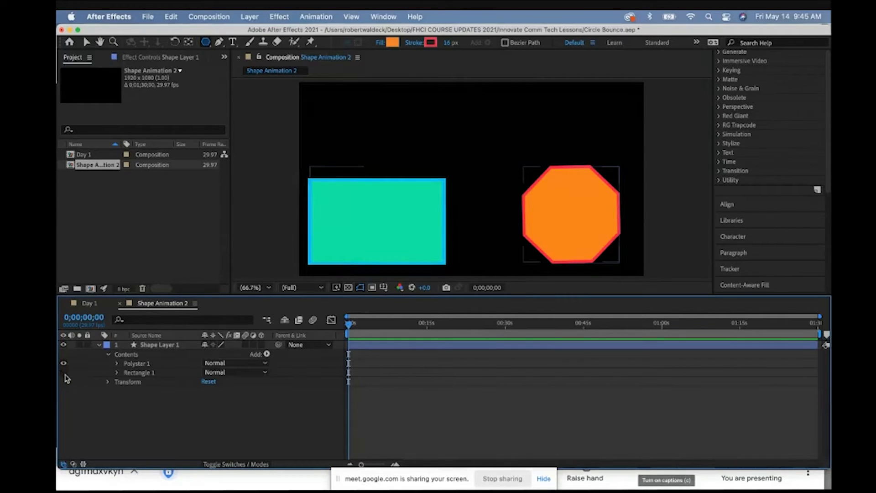
Step: Toggle Shape Layer 1's visibility off and on to check both shapes
{"action": "left_click", "coordinate": [63, 344]}
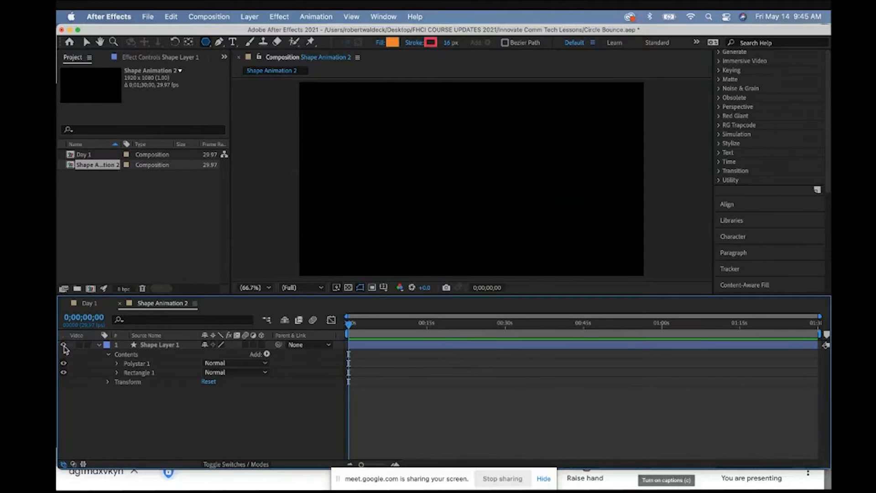
{"action": "left_click", "coordinate": [63, 345]}
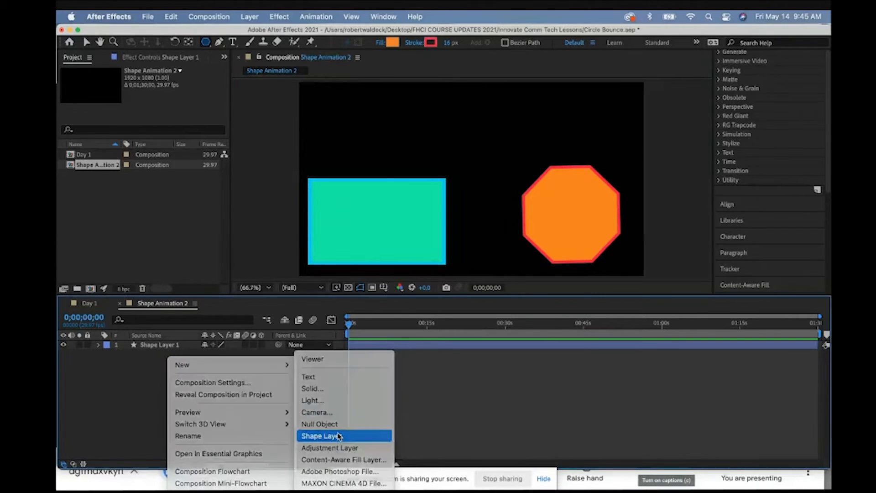
Step: Add a second shape layer and draw a blue, purple-outlined circle with the Ellipse tool above the rectangle
{"action": "left_click", "coordinate": [321, 437]}
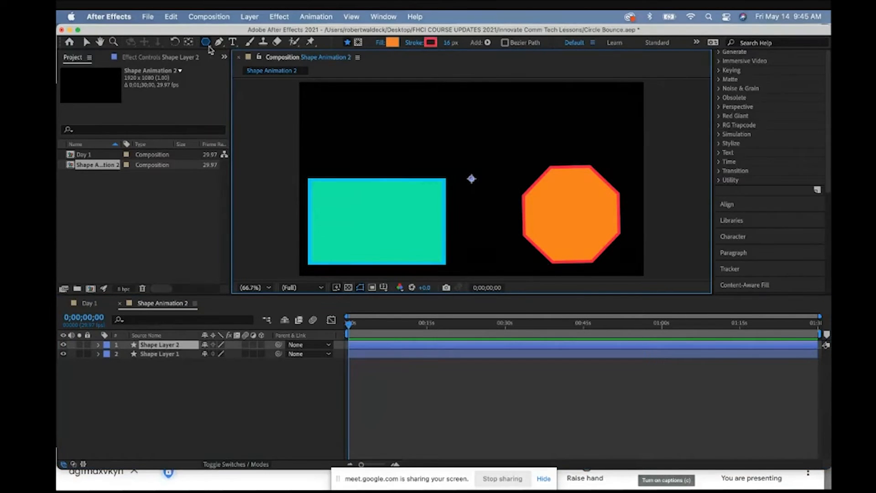
{"action": "left_click", "coordinate": [206, 42]}
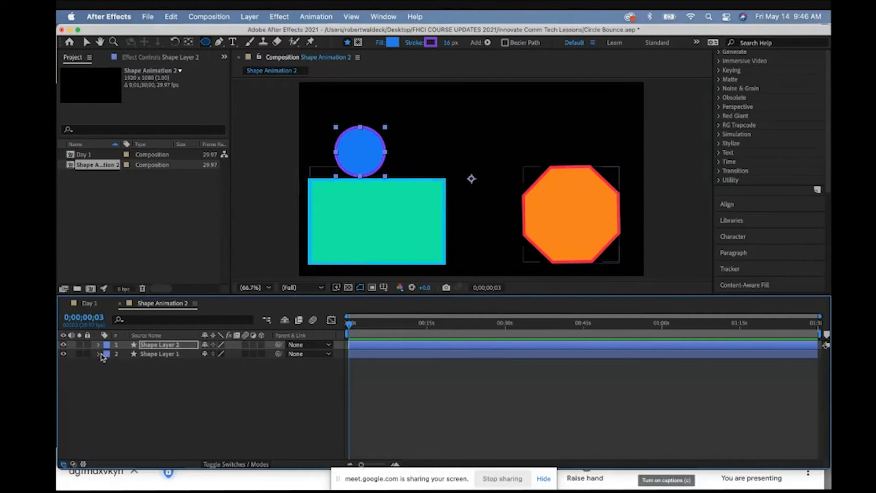
{"action": "left_click", "coordinate": [98, 354]}
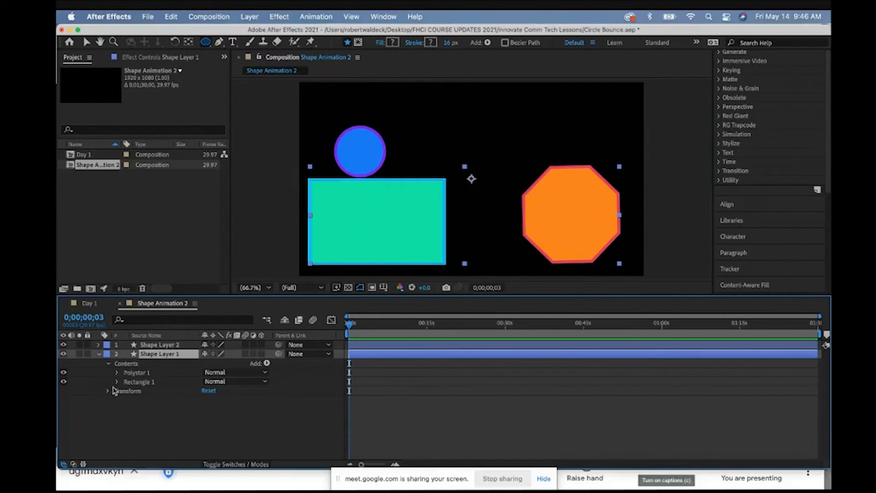
Step: Select and expand the layers in the timeline to rename the circle's layer Circle
{"action": "left_click", "coordinate": [108, 390]}
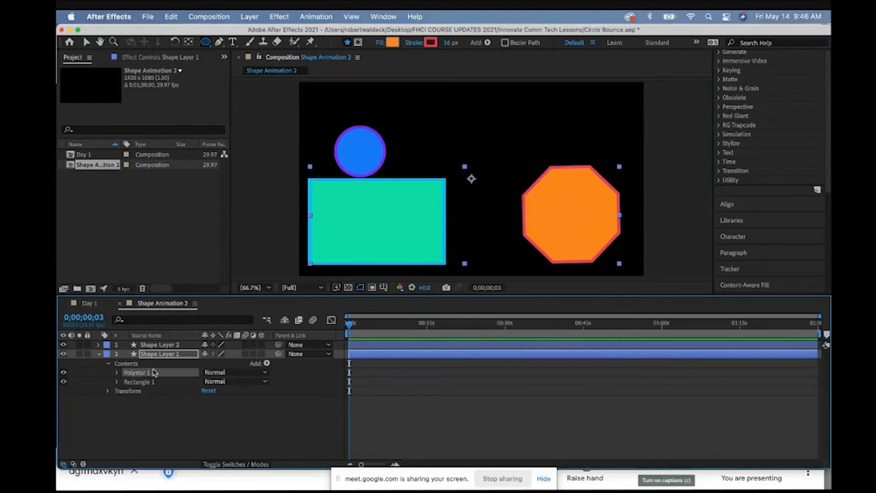
{"action": "left_click", "coordinate": [116, 373]}
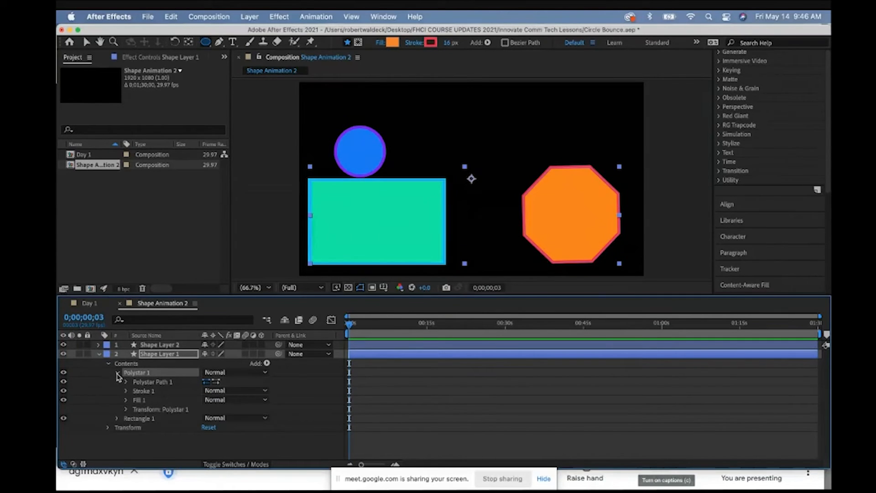
{"action": "left_click", "coordinate": [160, 409]}
{"action": "type", "text": "Circle"}
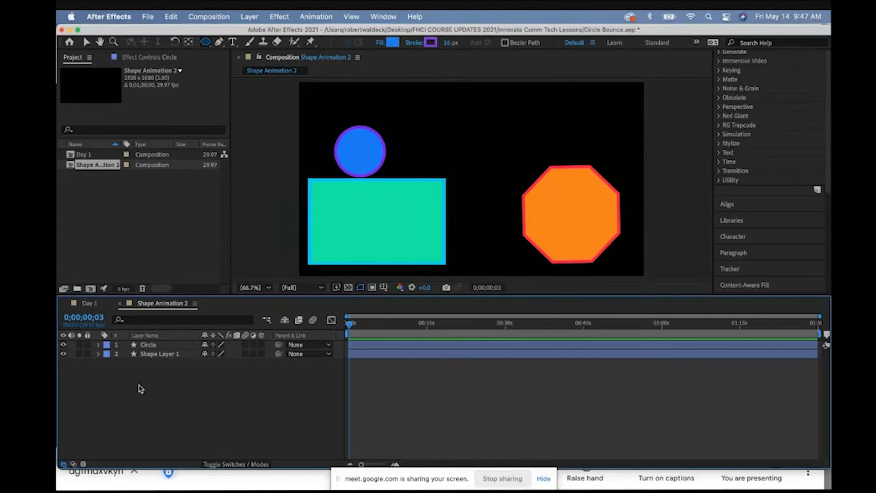
Step: Twirl open Circle > Contents > Ellipse 1 > Transform to show the circle's position values
{"action": "left_click", "coordinate": [97, 345]}
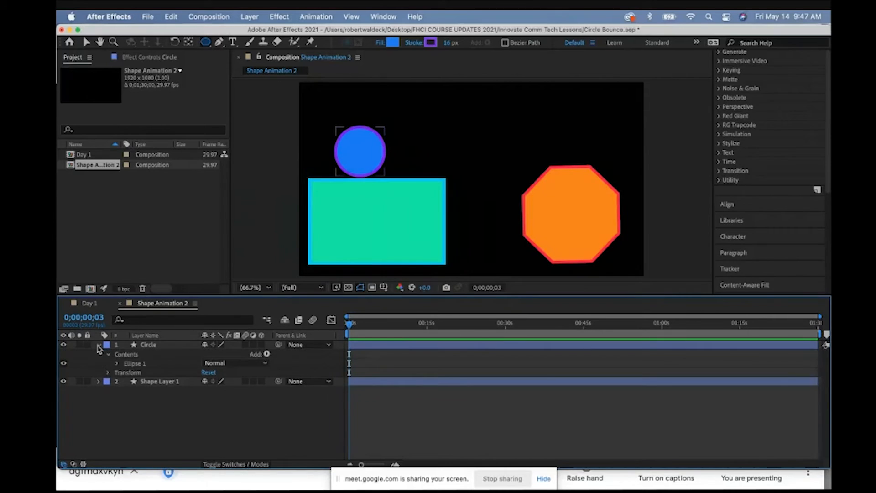
{"action": "left_click", "coordinate": [109, 372]}
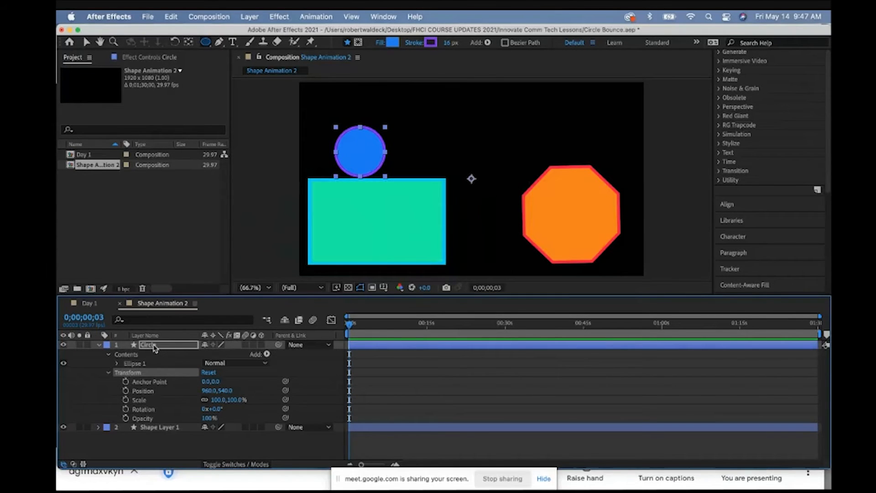
{"action": "left_click", "coordinate": [100, 372]}
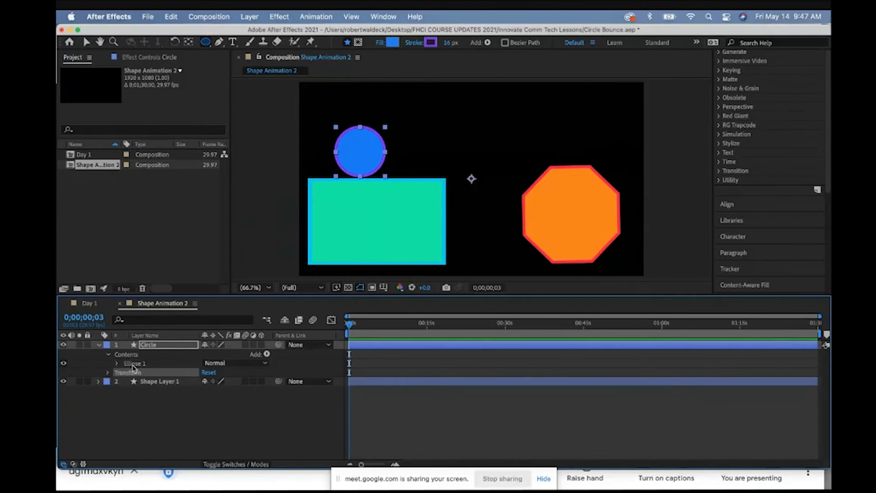
{"action": "left_click", "coordinate": [134, 363]}
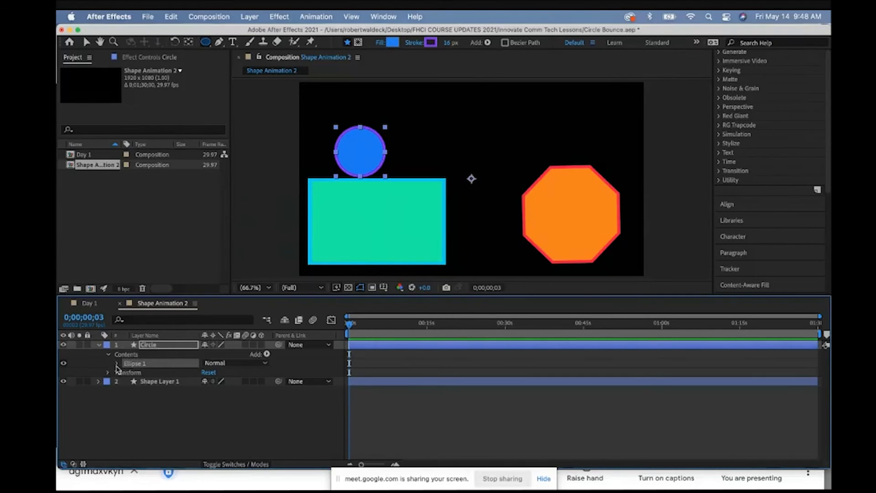
{"action": "left_click", "coordinate": [117, 363]}
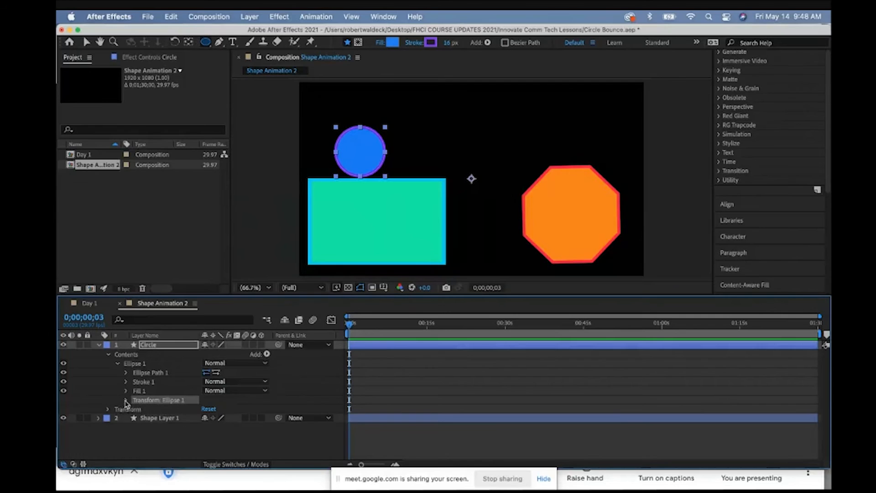
{"action": "left_click", "coordinate": [126, 399]}
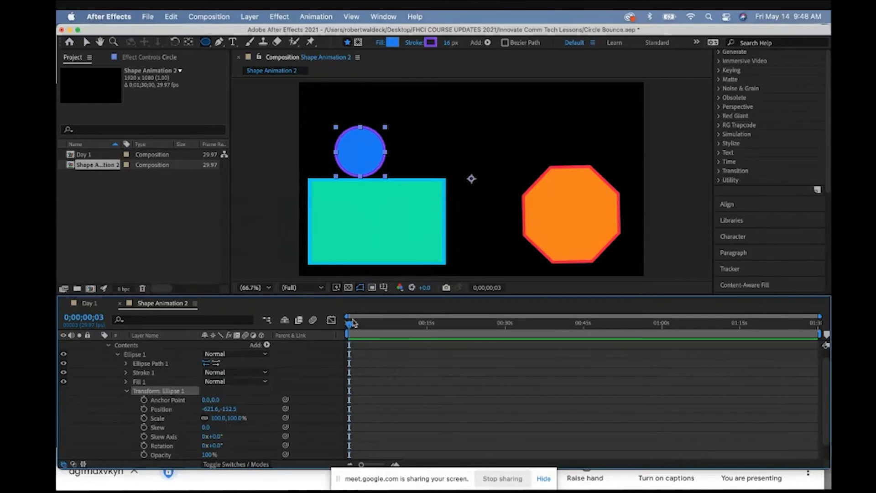
{"action": "mouse_move", "coordinate": [144, 408]}
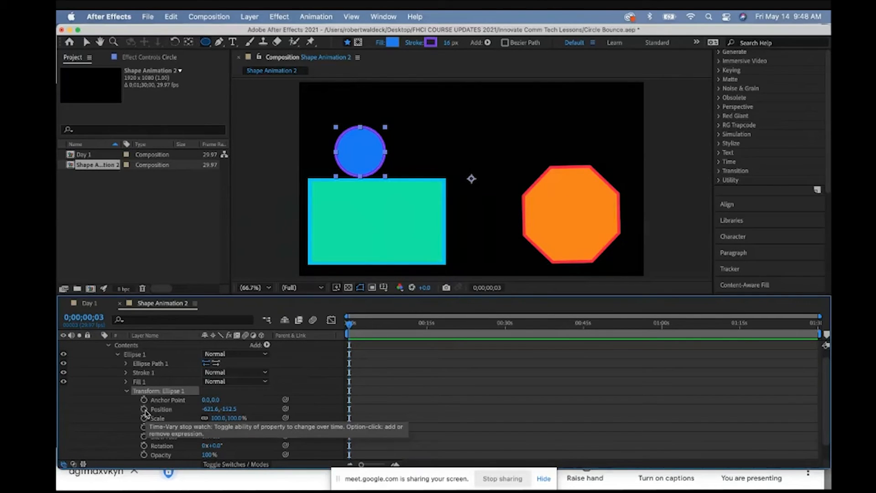
Step: Keyframe the circle's position arcing up from the rectangle to land on the octagon, then return to time 0
{"action": "left_click", "coordinate": [144, 409]}
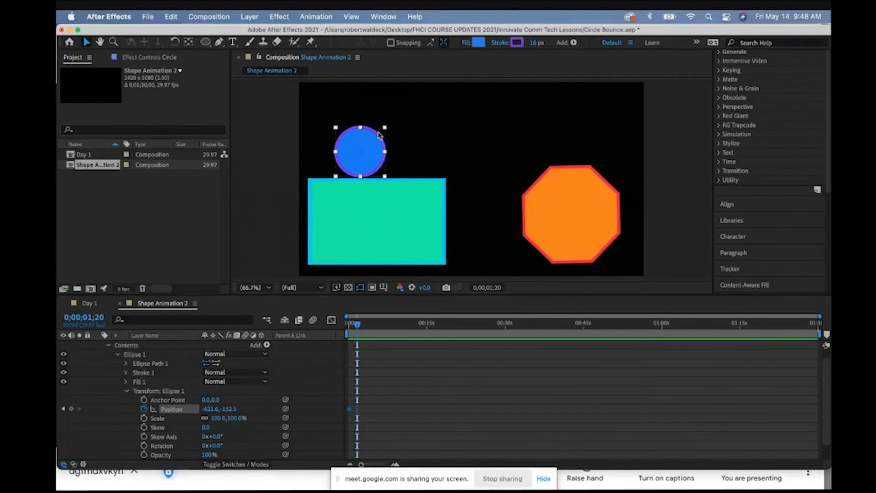
{"action": "left_click_drag", "start_coordinate": [359, 151], "coordinate": [386, 131]}
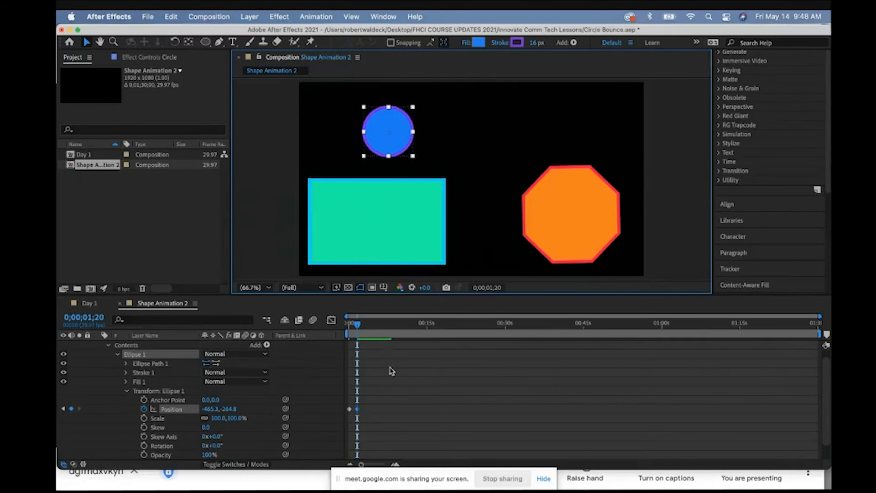
{"action": "mouse_move", "coordinate": [366, 334]}
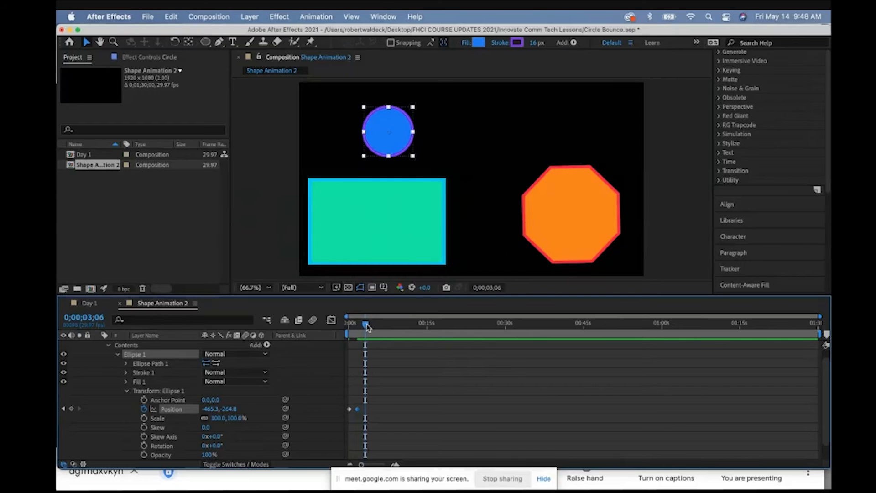
{"action": "left_click_drag", "start_coordinate": [388, 132], "coordinate": [436, 121]}
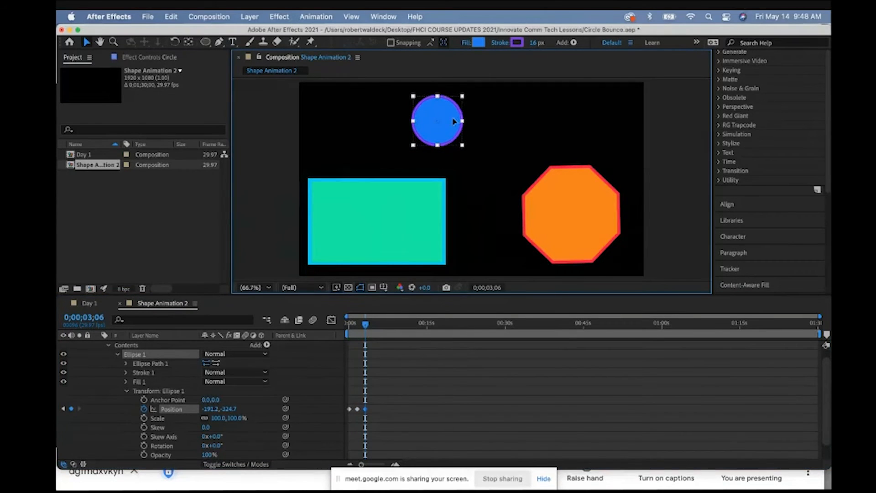
{"action": "left_click", "coordinate": [373, 326]}
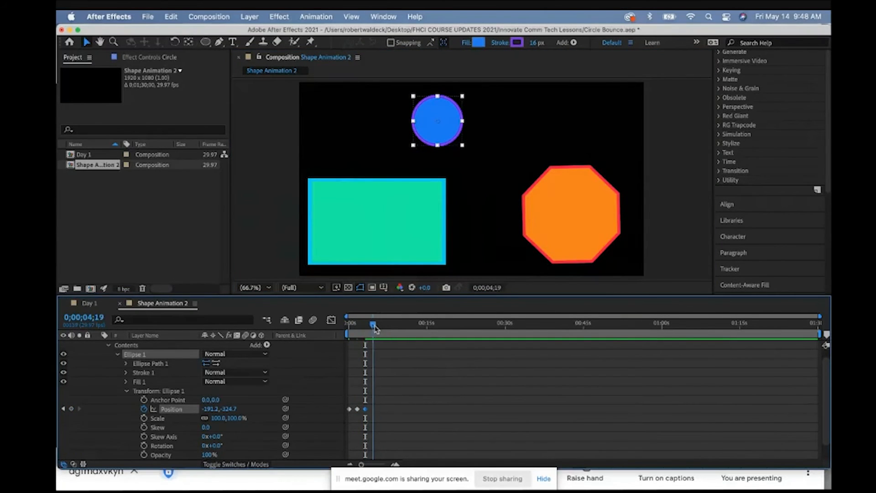
{"action": "left_click_drag", "start_coordinate": [437, 120], "coordinate": [484, 128]}
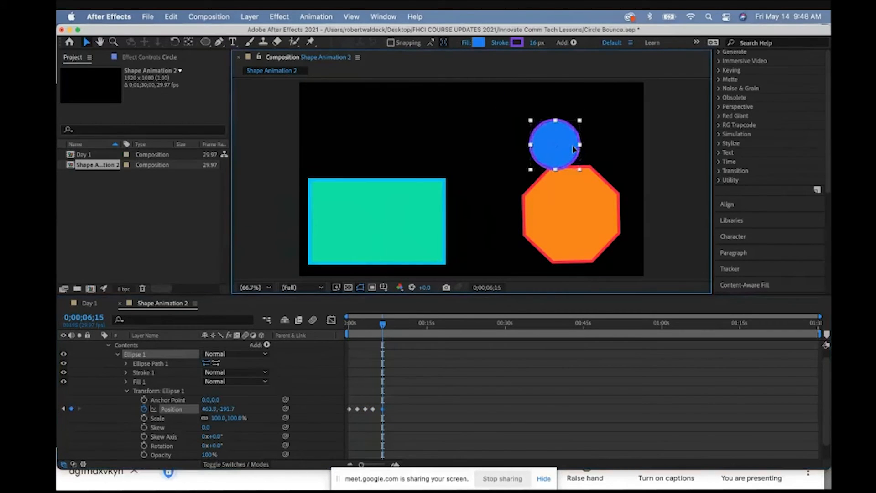
{"action": "left_click_drag", "start_coordinate": [554, 144], "coordinate": [561, 146]}
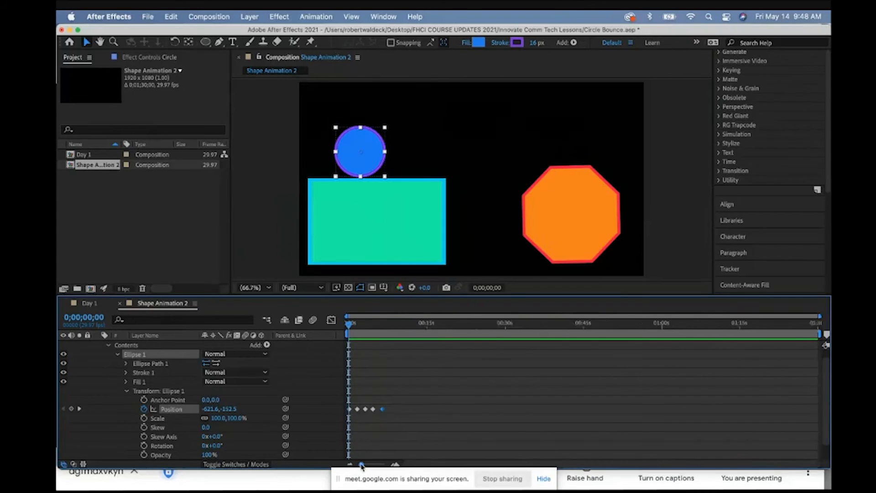
Step: Zoom the timeline in on the opening seconds where the circle's position keyframes sit
{"action": "left_click", "coordinate": [374, 465]}
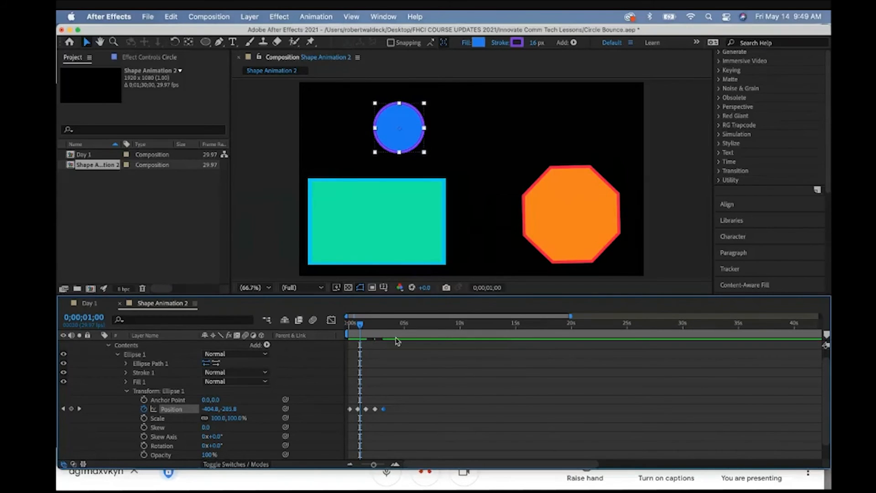
{"action": "mouse_move", "coordinate": [392, 345]}
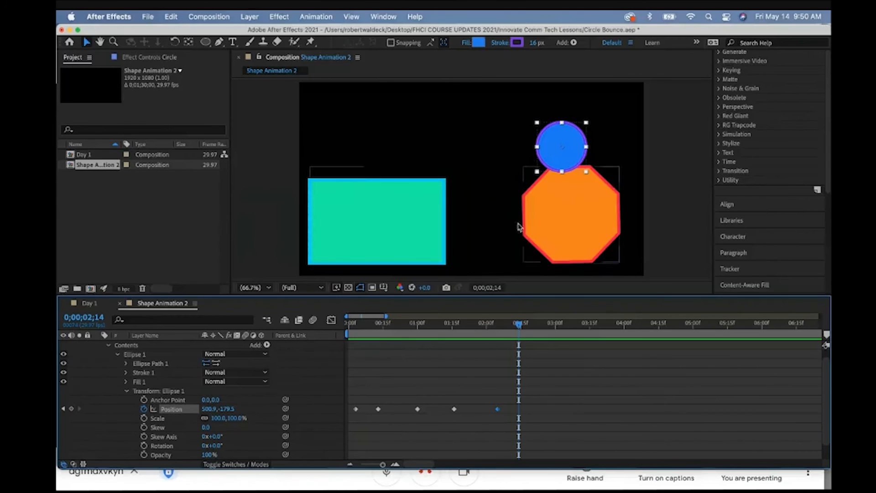
Step: Keyframe the circle lifting off and dropping back onto the octagon a few frames apart, repeating the bounce
{"action": "left_click_drag", "start_coordinate": [562, 146], "coordinate": [566, 131]}
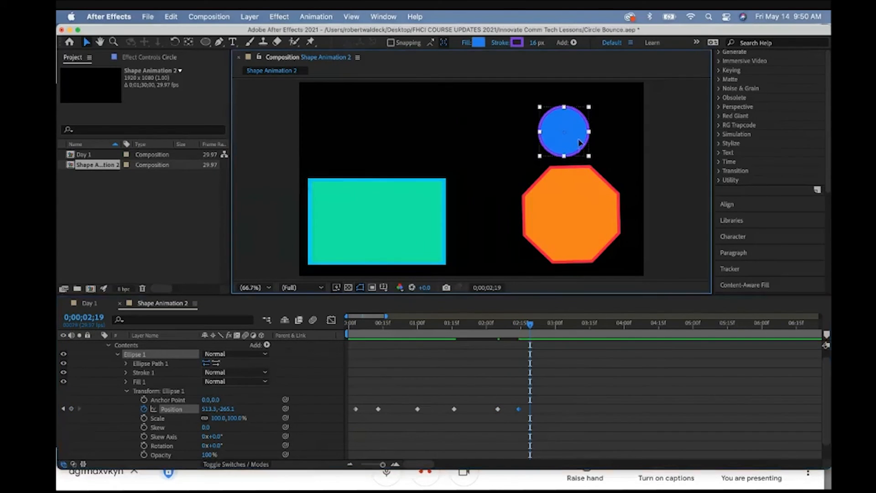
{"action": "left_click", "coordinate": [539, 322]}
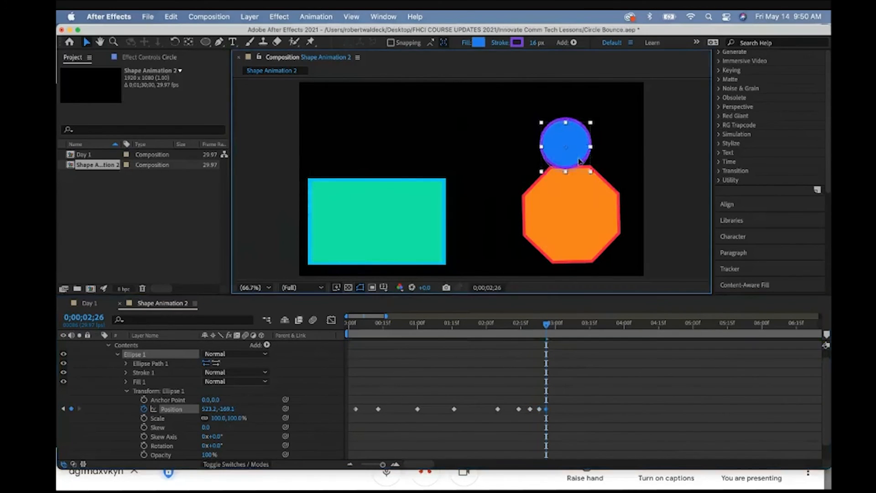
{"action": "left_click_drag", "start_coordinate": [565, 146], "coordinate": [566, 140]}
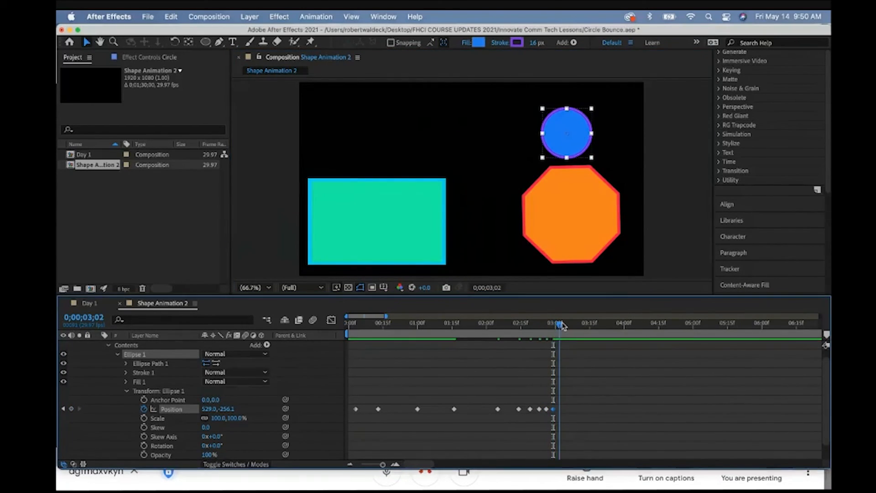
{"action": "left_click_drag", "start_coordinate": [558, 324], "coordinate": [486, 324]}
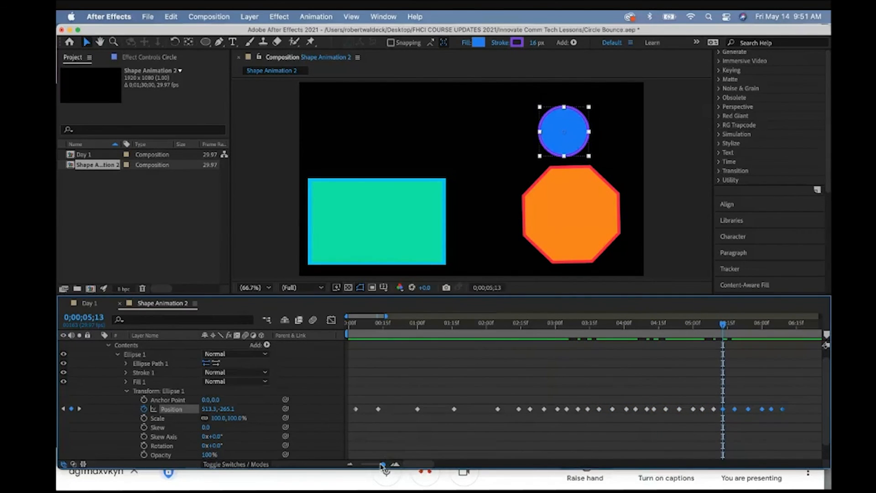
Step: Zoom the timeline out to show the full bounce keyframe sequence and move to a later moment
{"action": "left_click_drag", "start_coordinate": [385, 465], "coordinate": [379, 465]}
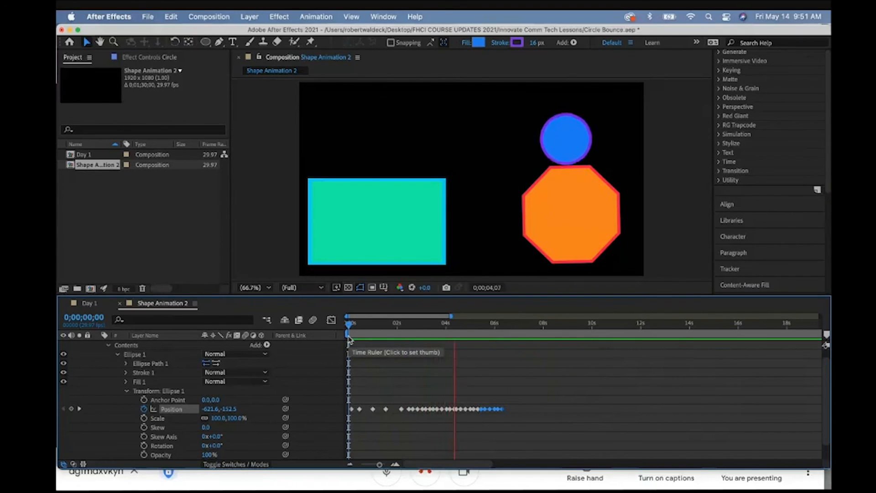
{"action": "left_click", "coordinate": [496, 323]}
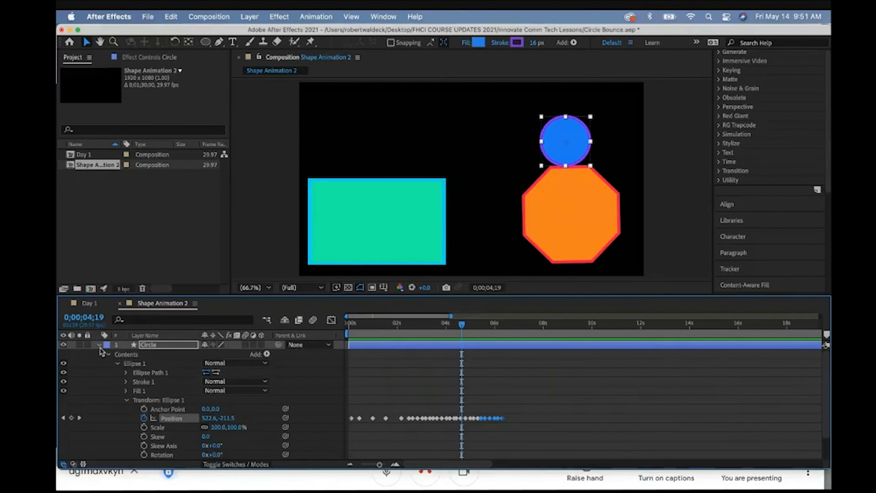
Step: Collapse the Circle layer and expand Shape Layer 1 down to Transform: Polystar 1
{"action": "left_click", "coordinate": [99, 345]}
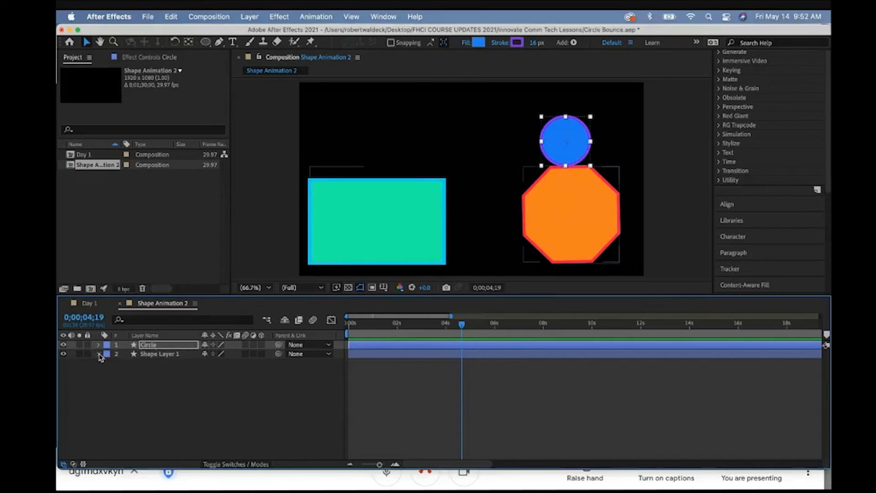
{"action": "left_click", "coordinate": [98, 345]}
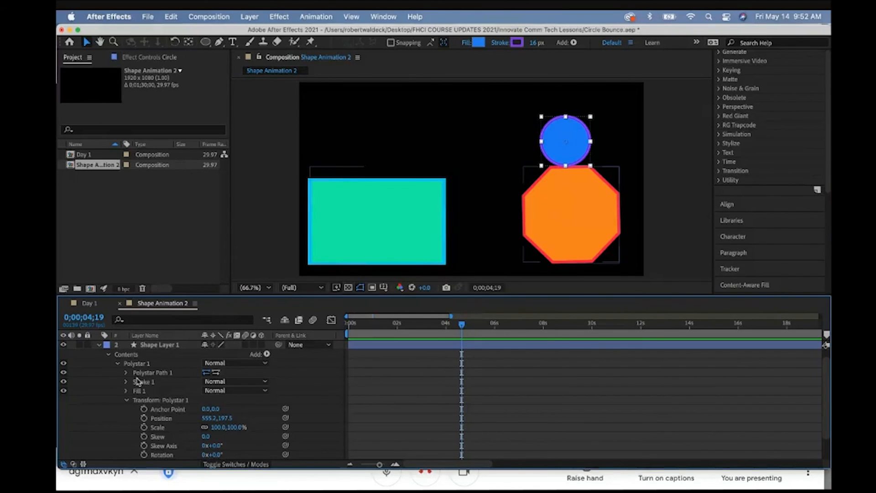